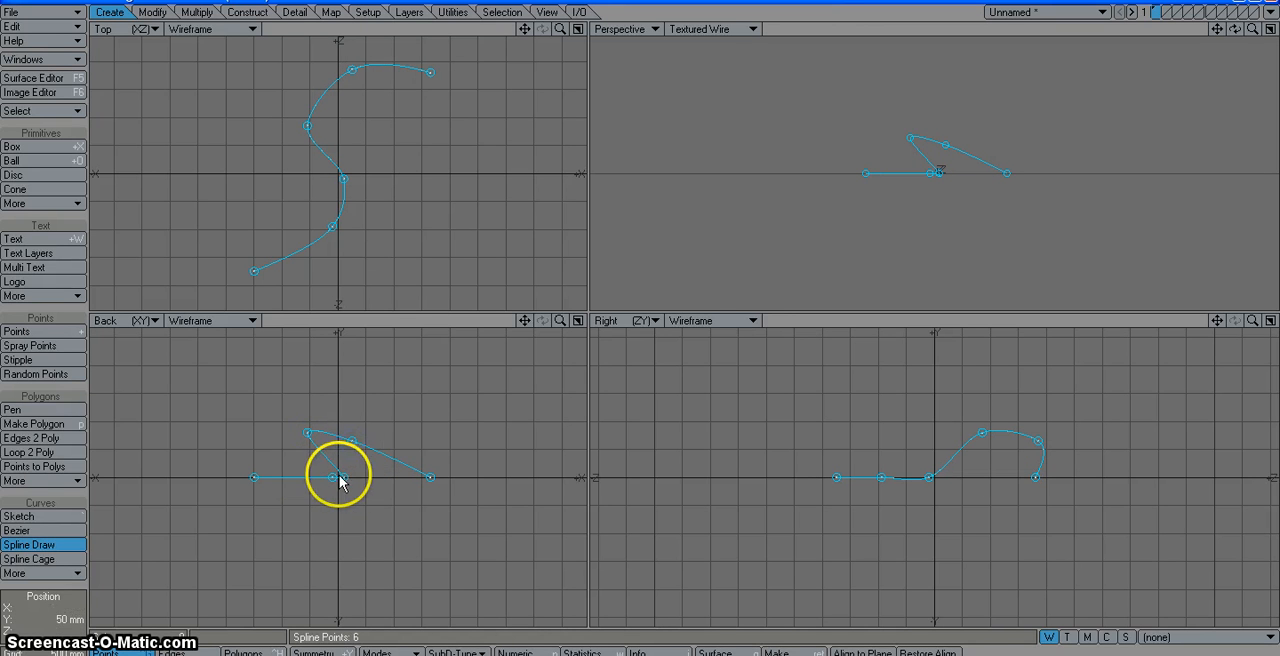
Drag a spline point to reshape the S-curve rail
{"action": "left_click_drag", "start_coordinate": [330, 475], "coordinate": [313, 528]}
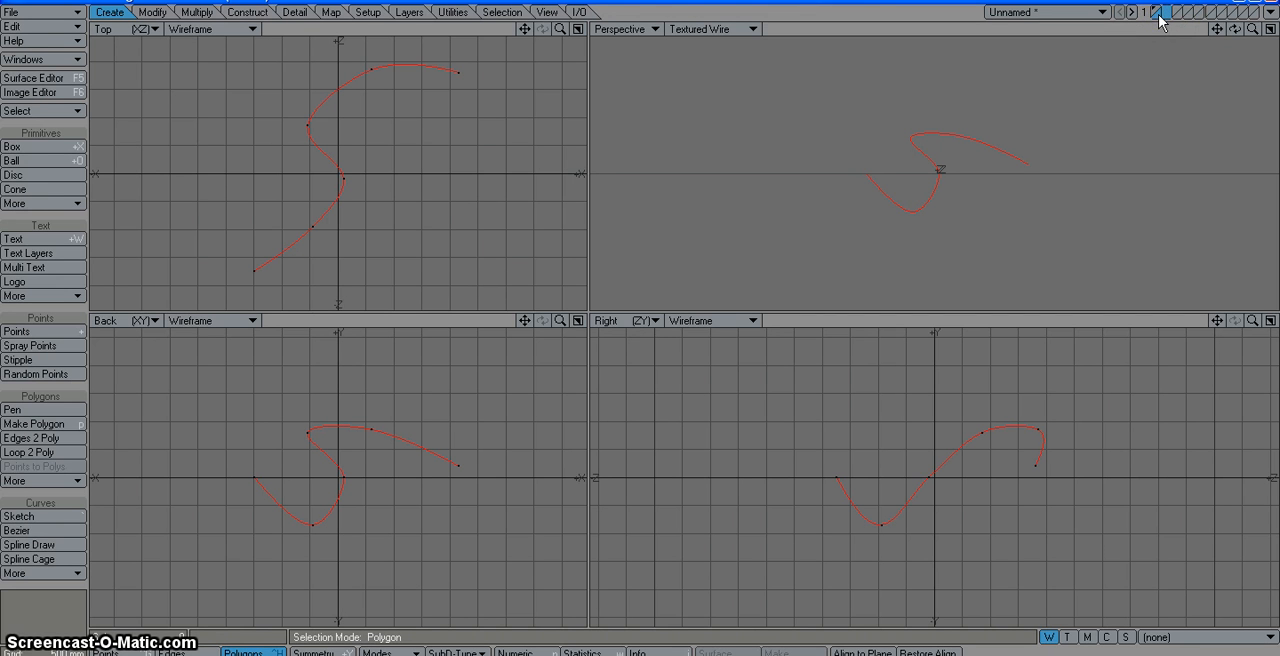
{"action": "left_click", "coordinate": [12, 146]}
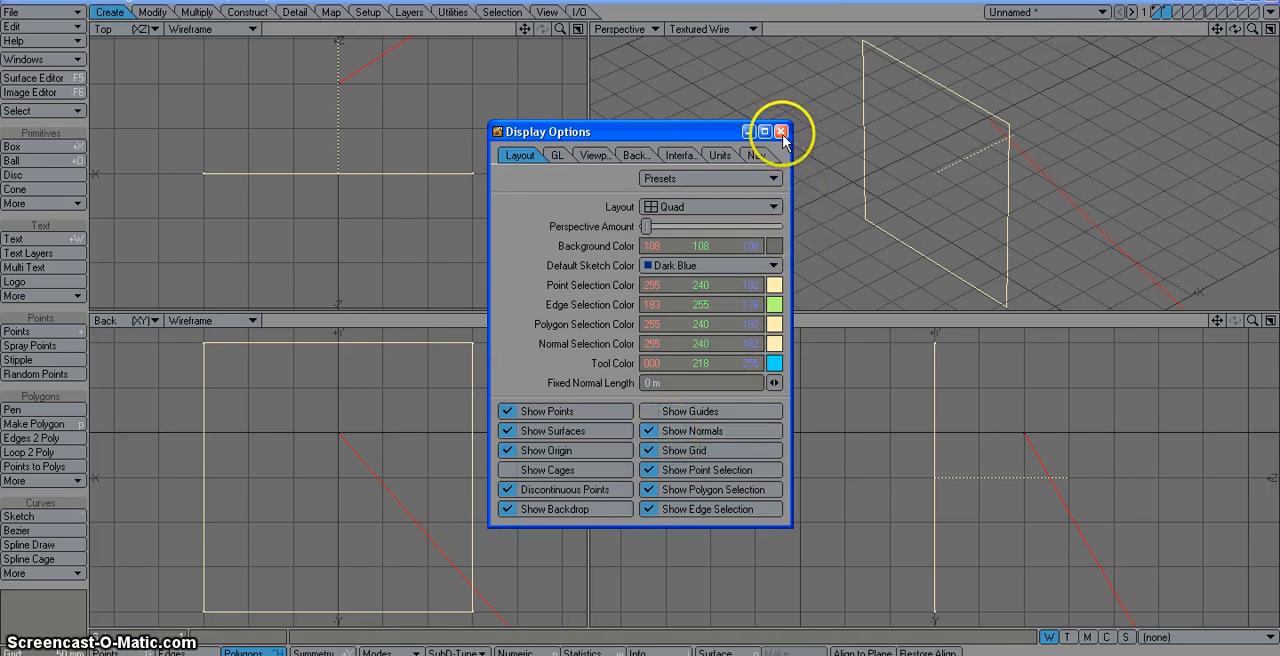
Close the Display Options panel
{"action": "left_click", "coordinate": [781, 131]}
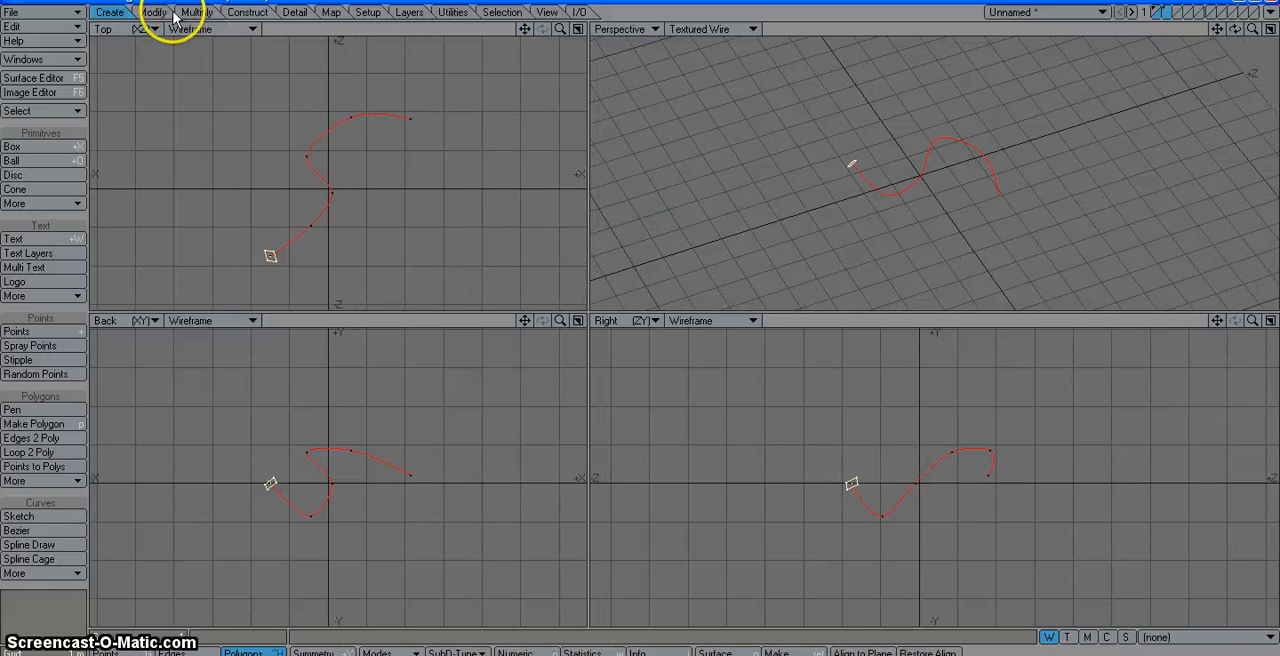
Open Rail Extrude from Multiply > More, with uniform knots and 20 segments
{"action": "left_click", "coordinate": [196, 12]}
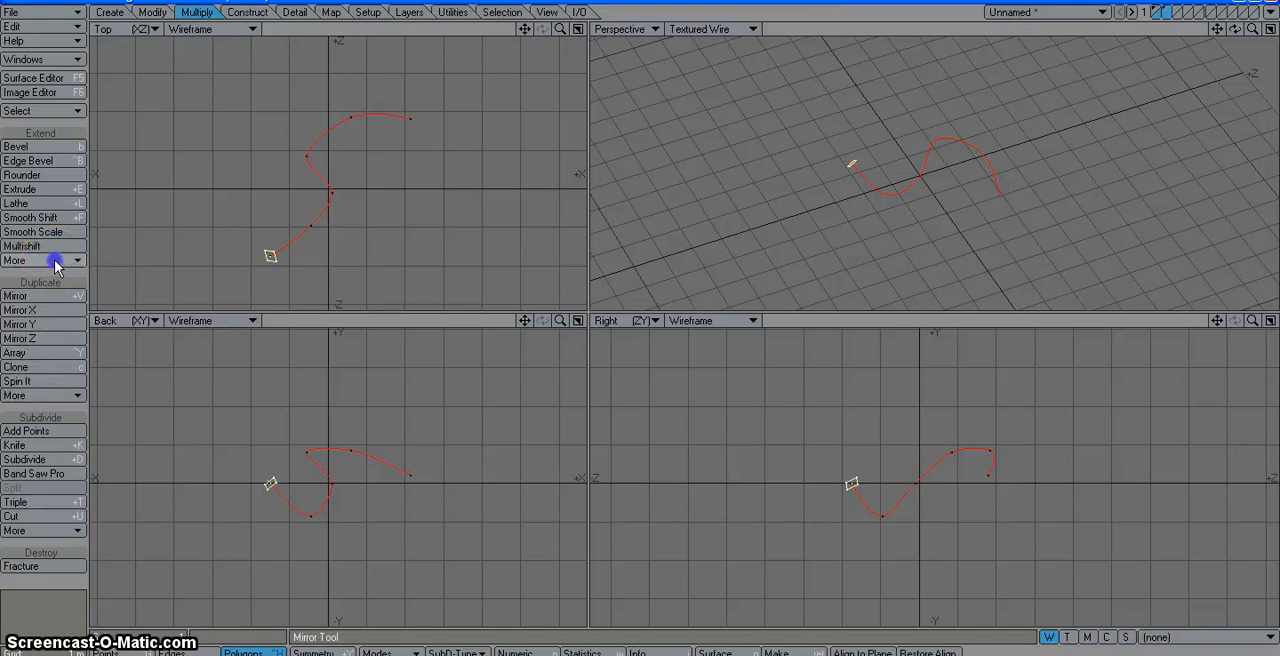
{"action": "left_click", "coordinate": [40, 260]}
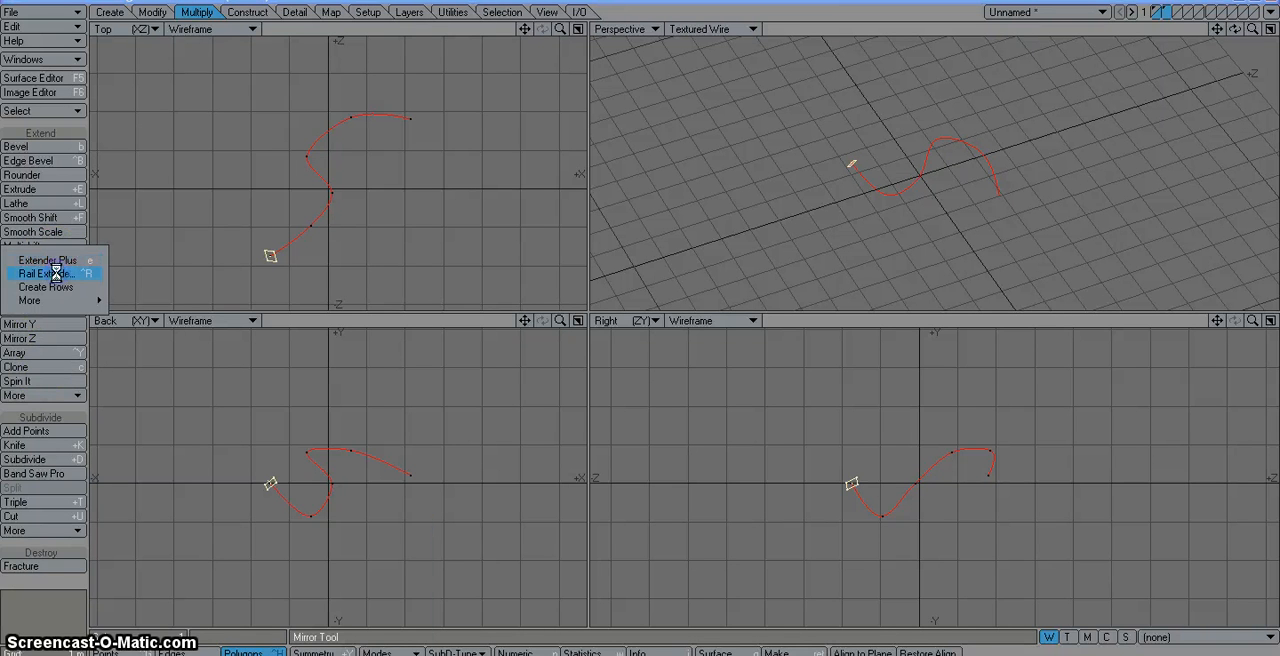
{"action": "left_click", "coordinate": [48, 273]}
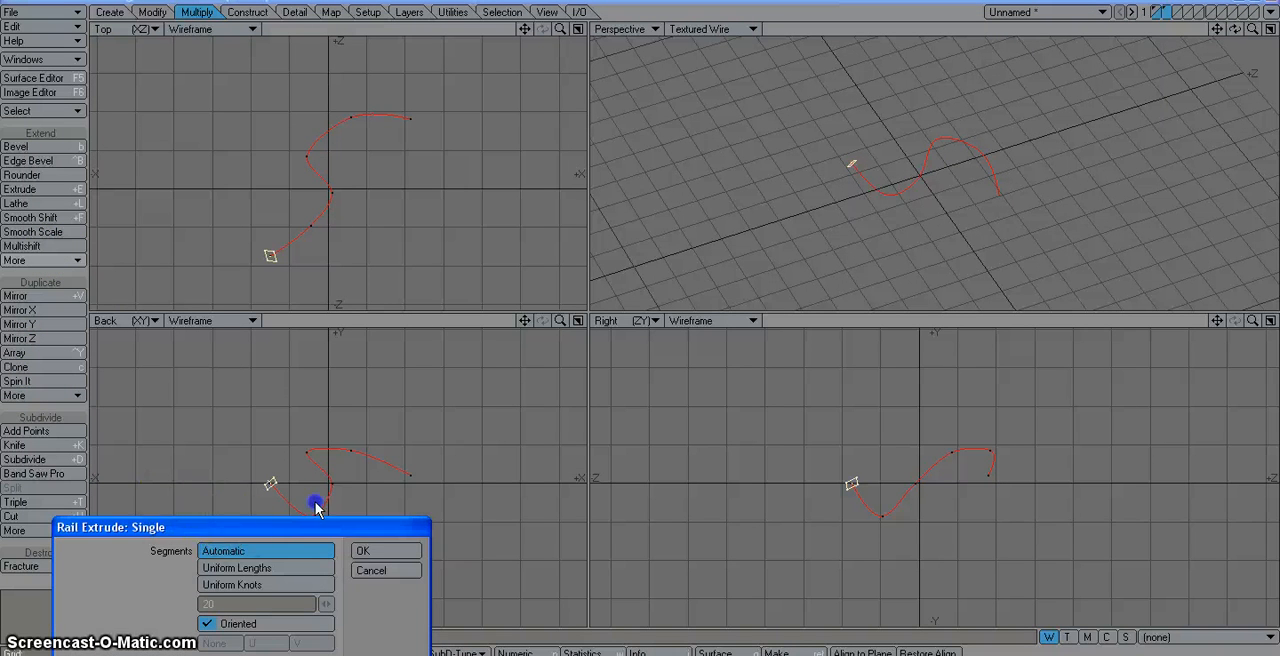
{"action": "left_click", "coordinate": [362, 550]}
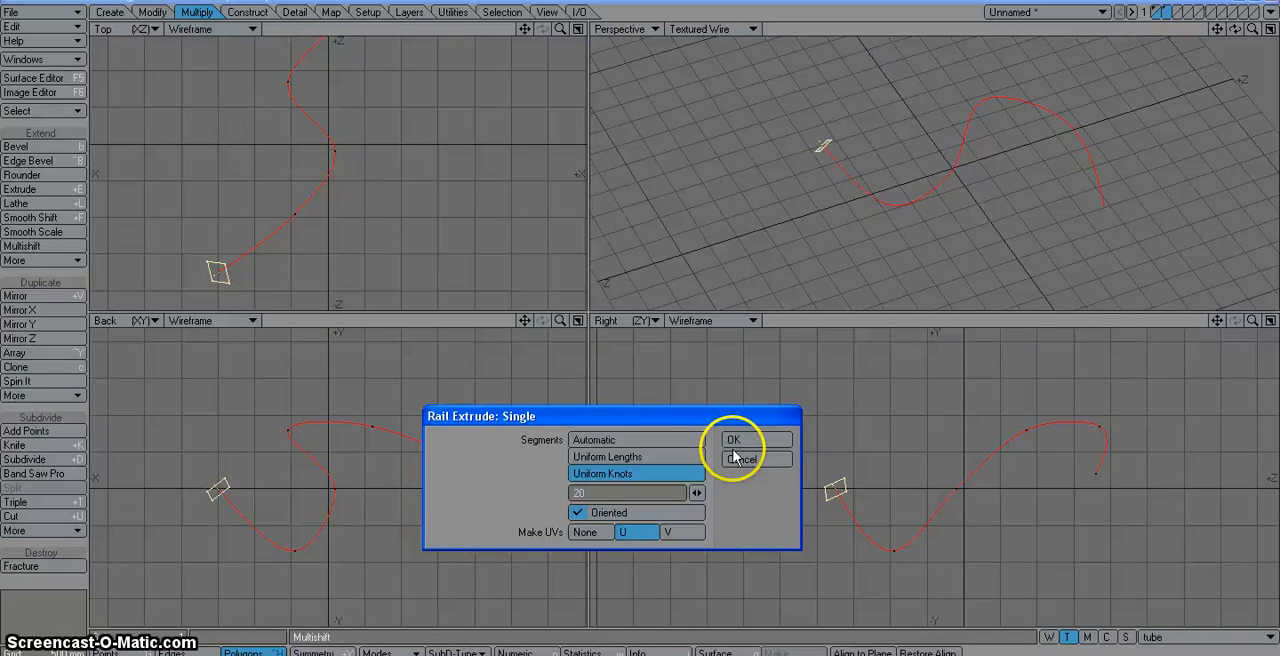
Confirm Rail Extrude to build the segmented curved tube
{"action": "left_click", "coordinate": [733, 440]}
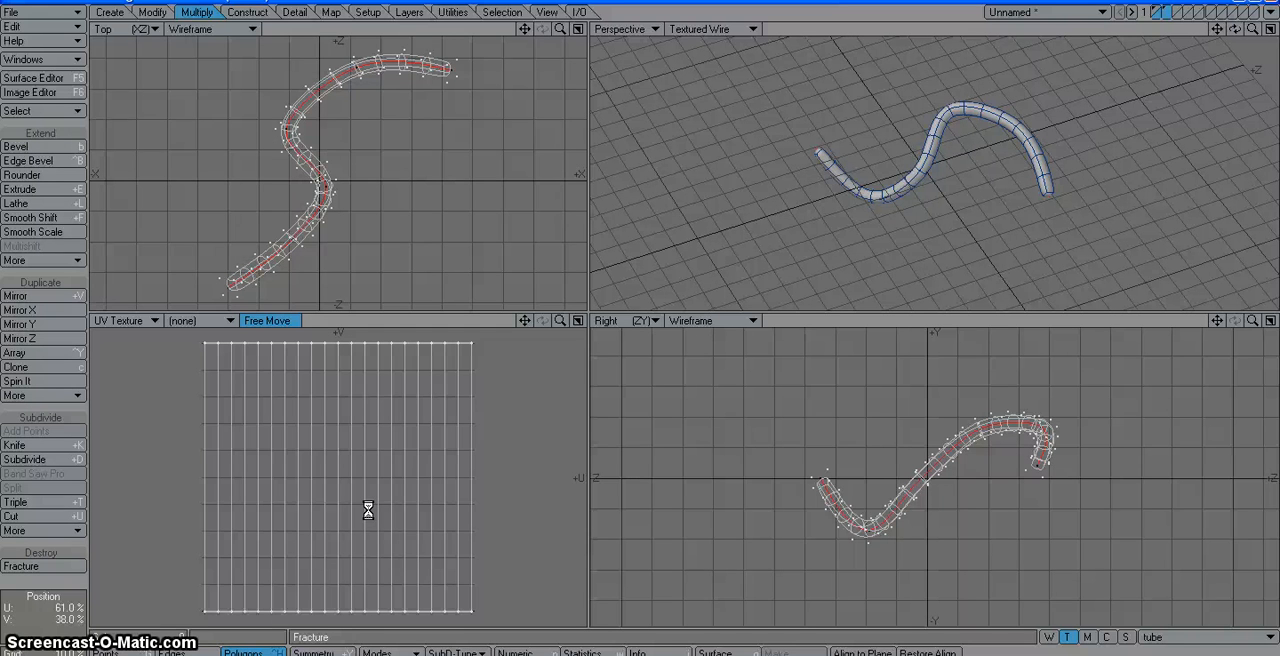